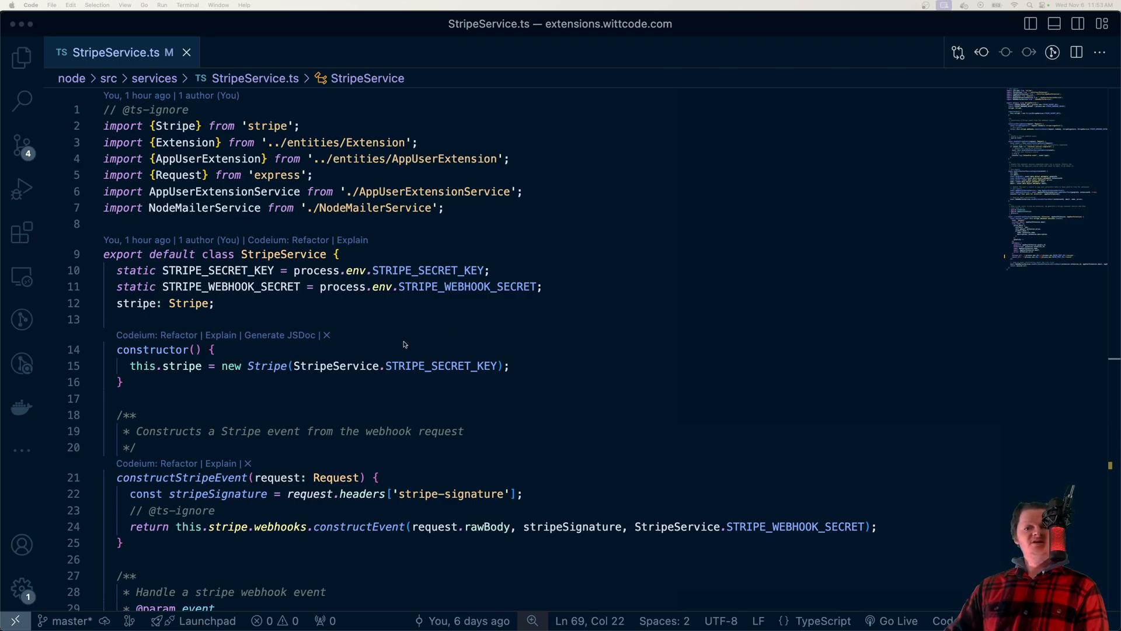
mouse_move(412, 336)
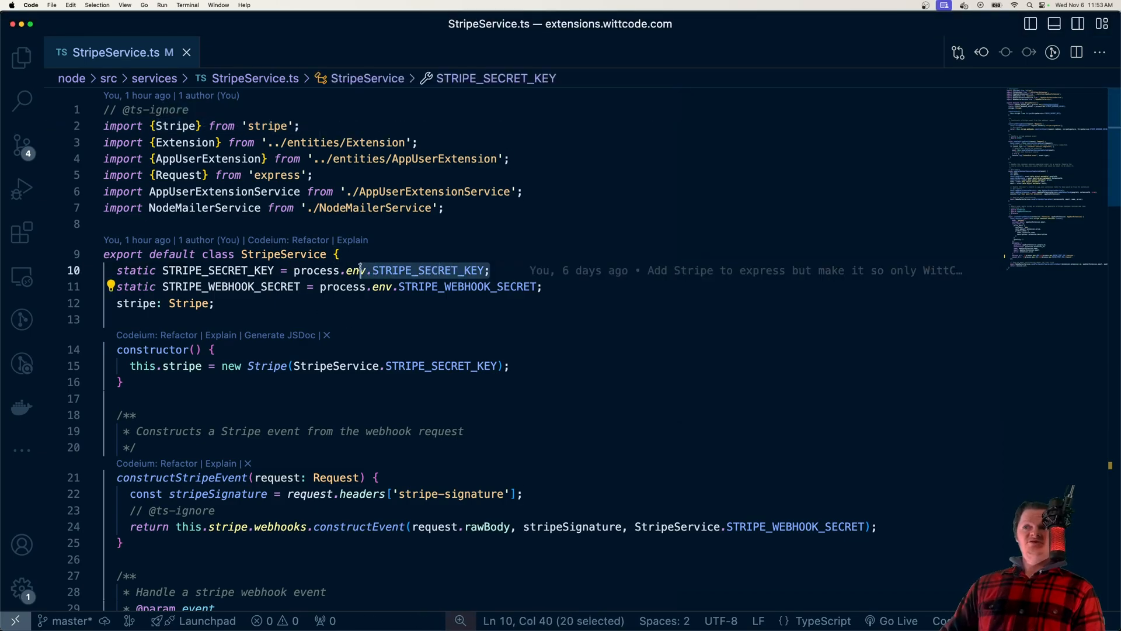
Review the STRIPE_SECRET_KEY usage, then start creating a new restricted key on the API keys page.
double_click(266, 366)
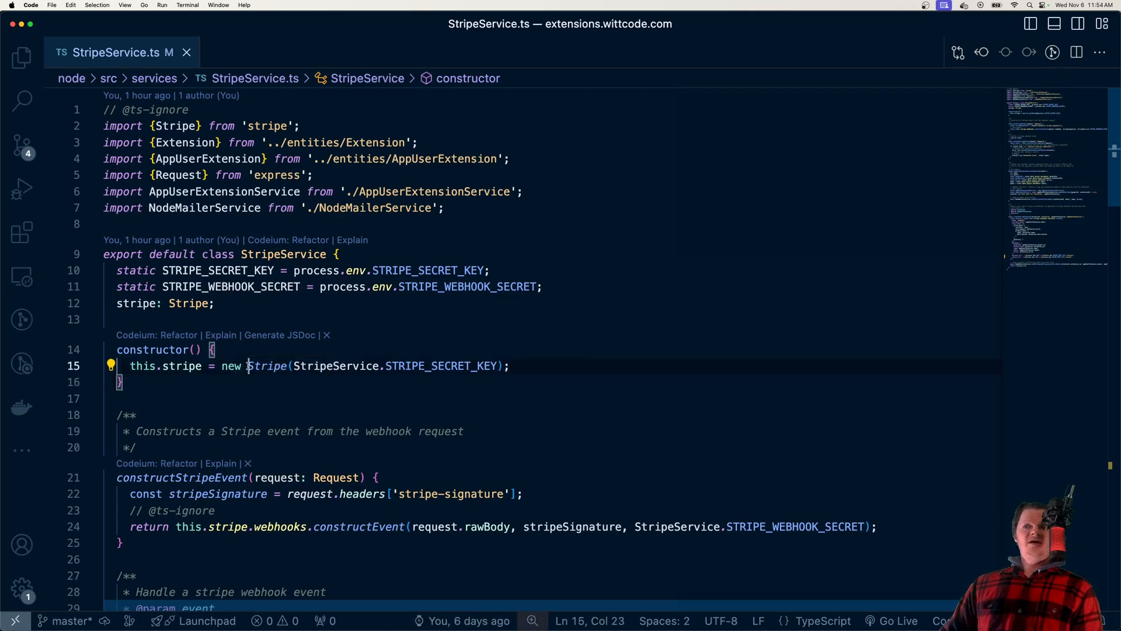
double_click(266, 366)
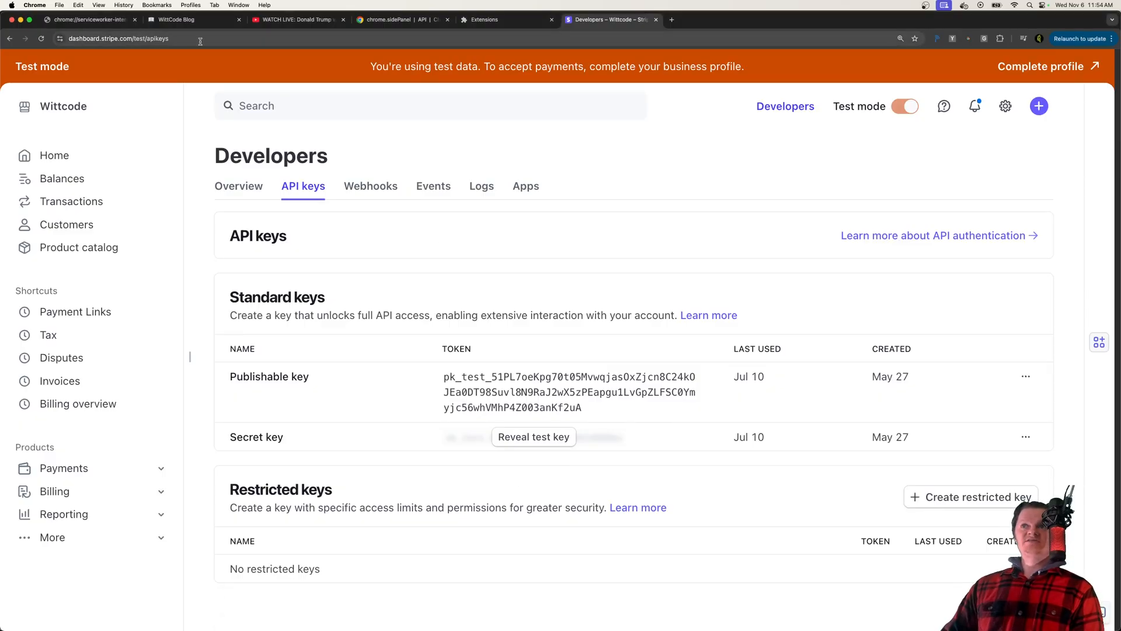
click(118, 38)
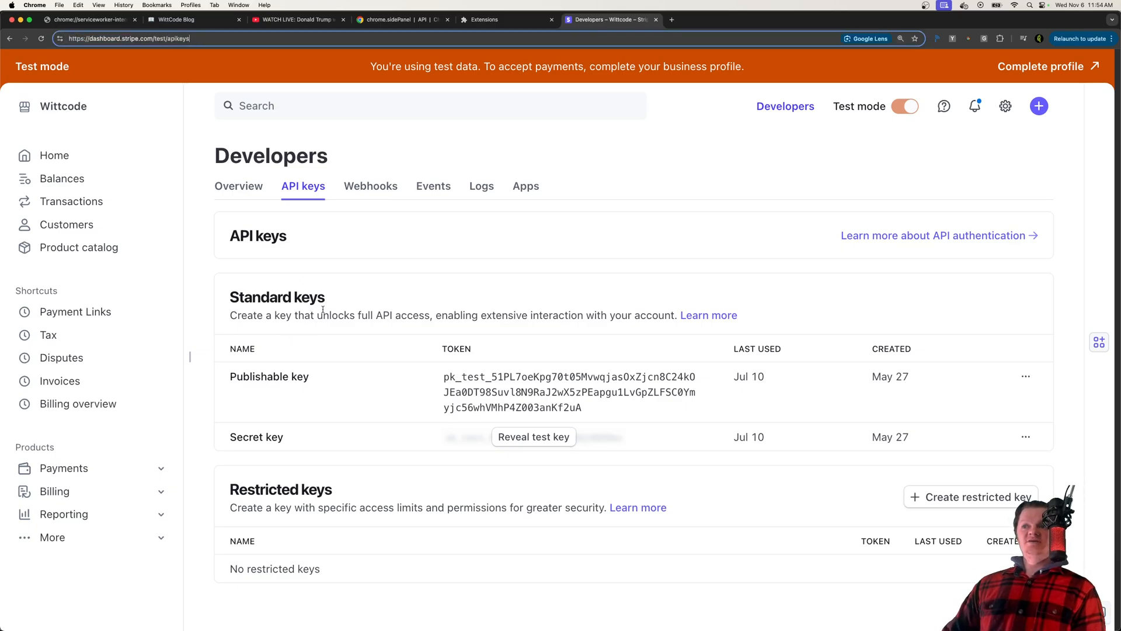
double_click(256, 437)
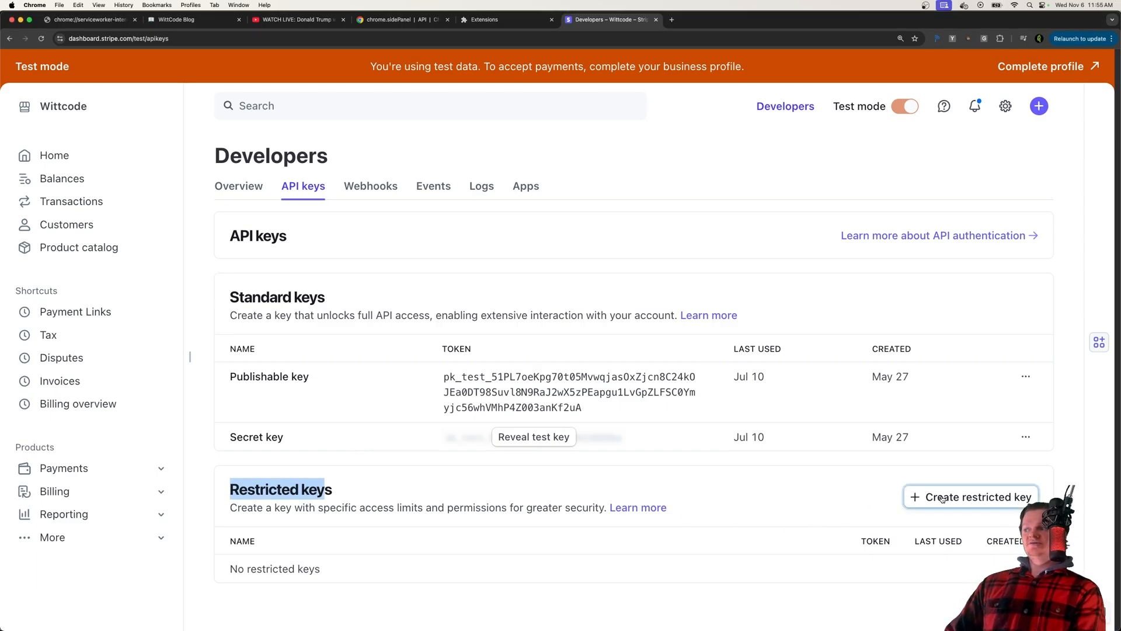
click(977, 496)
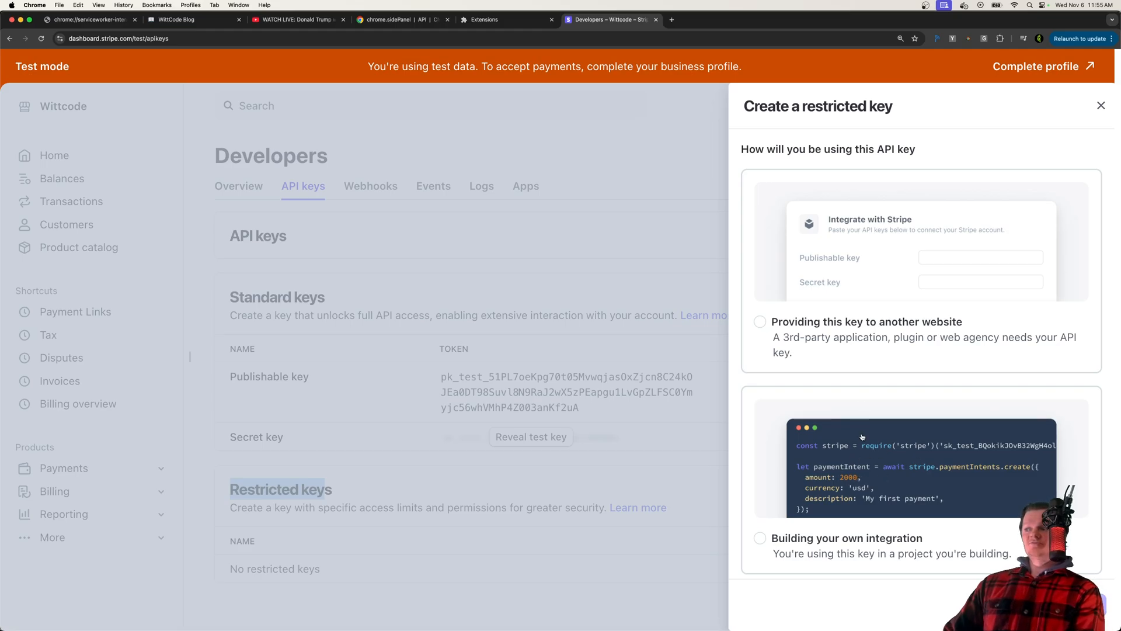
Choose 'Building your own integration' and name the key 'test-key'.
click(759, 537)
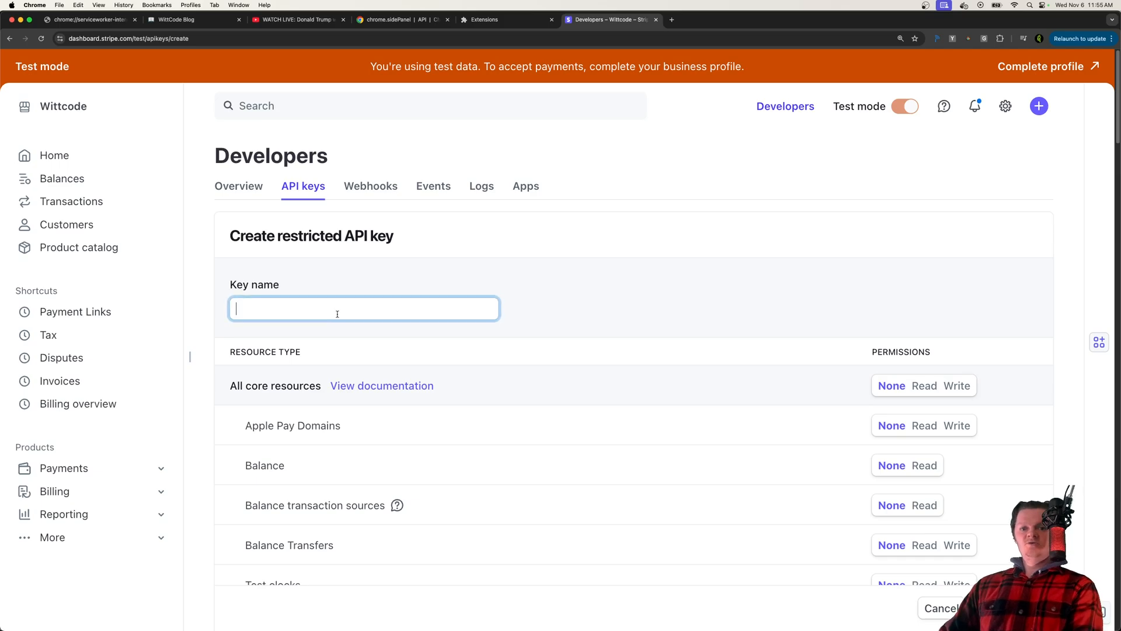
text(test-)
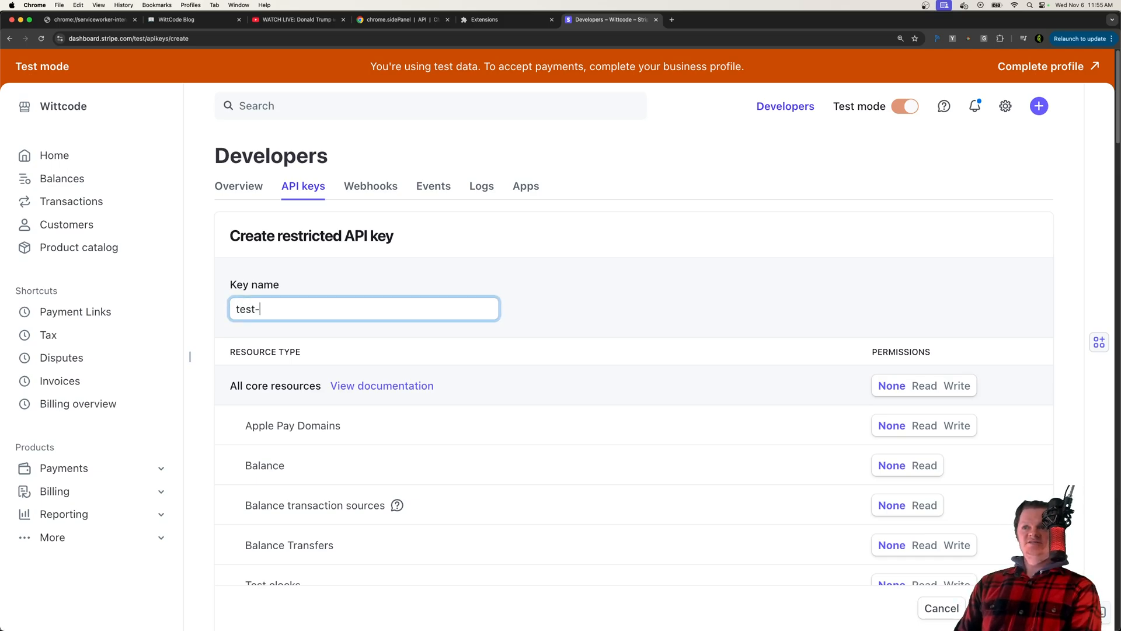
text(key)
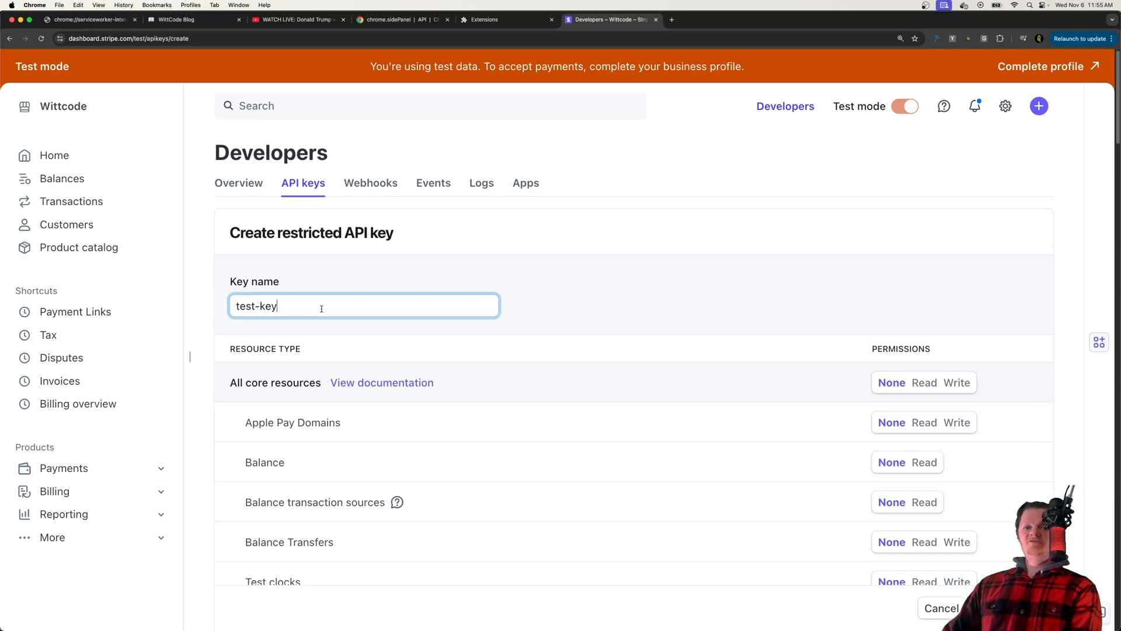
Give the key Write access to Checkout Sessions in the permissions list.
scroll(down, 3)
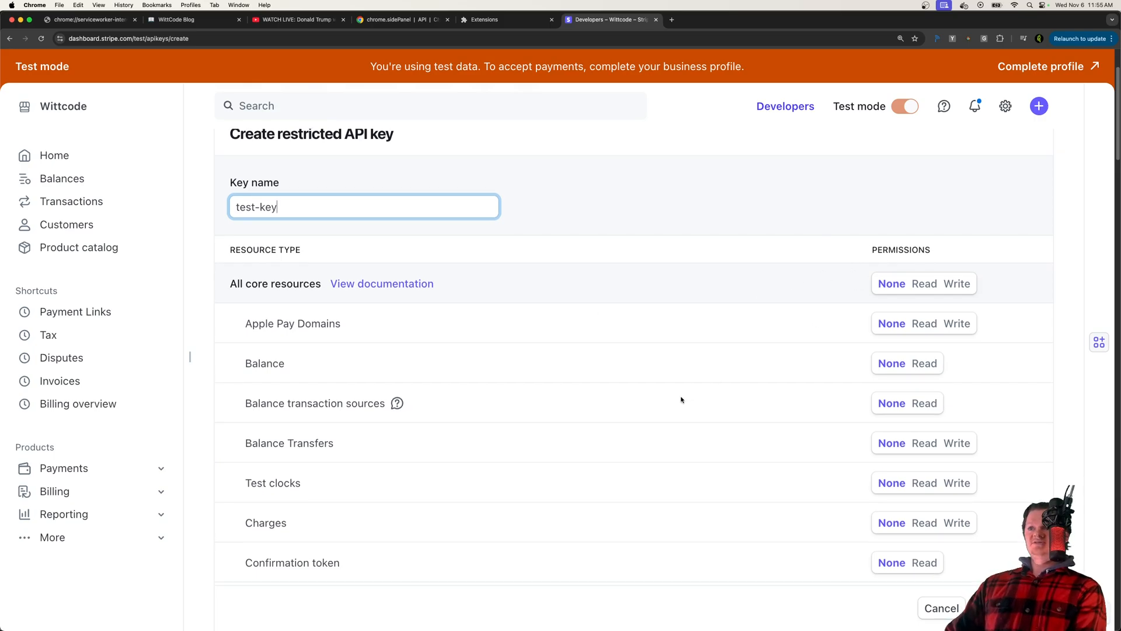
scroll(down, 3)
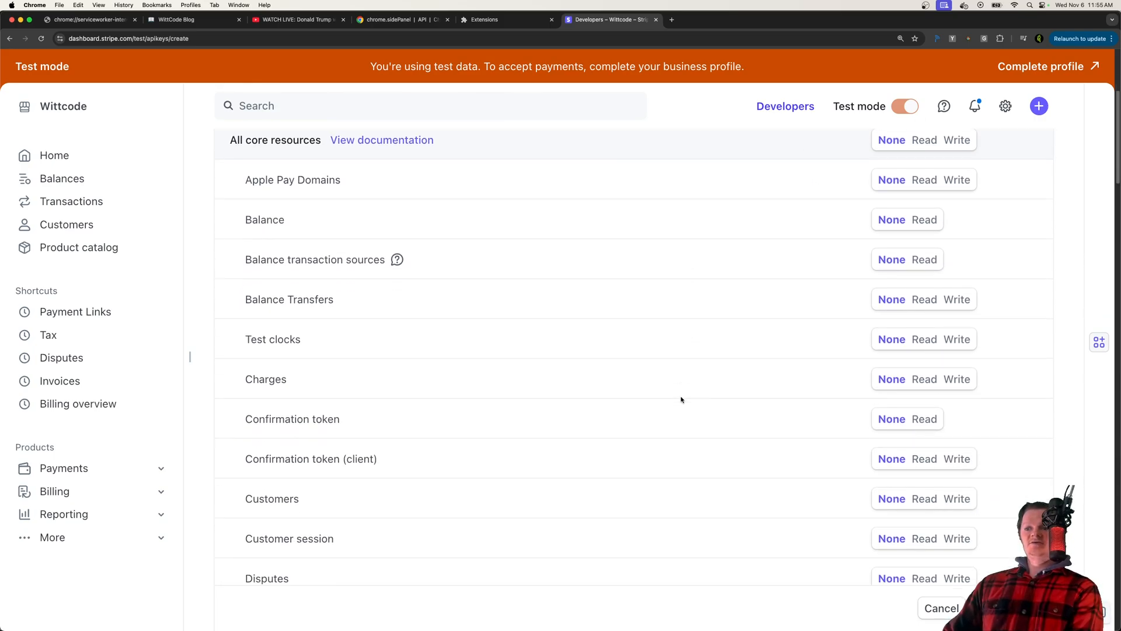
scroll(down, 3)
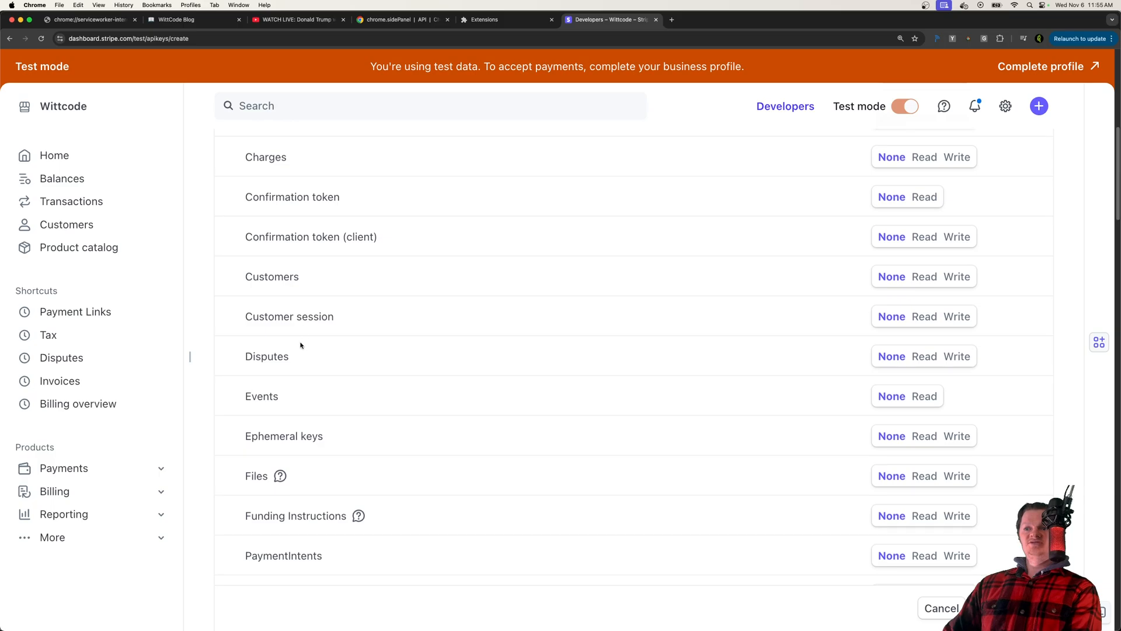
scroll(down, 3)
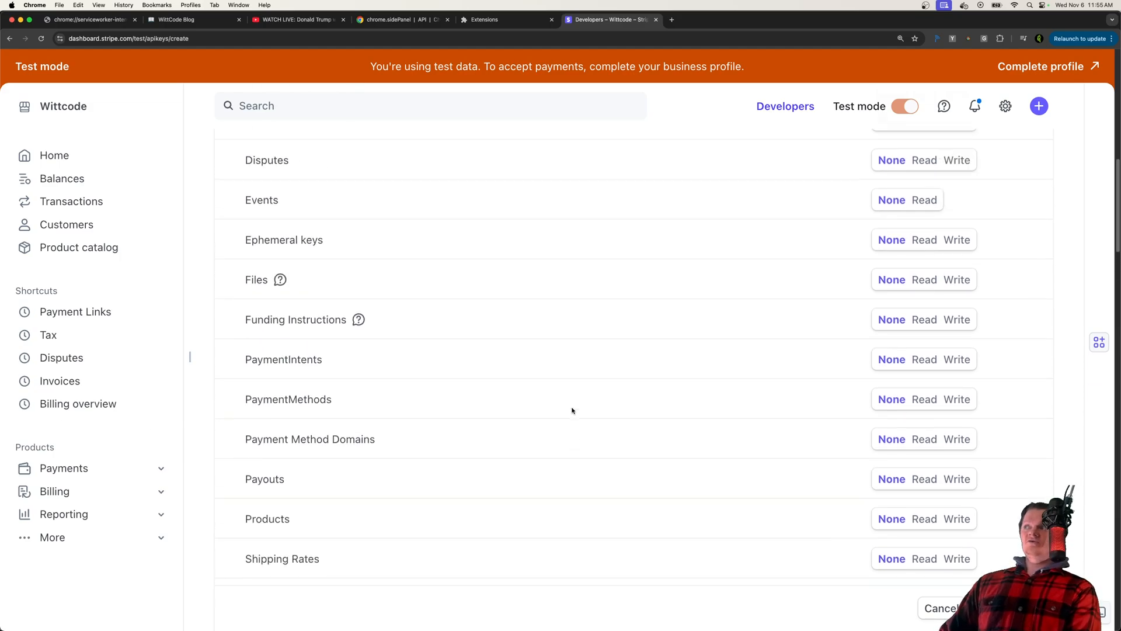
scroll(down, 3)
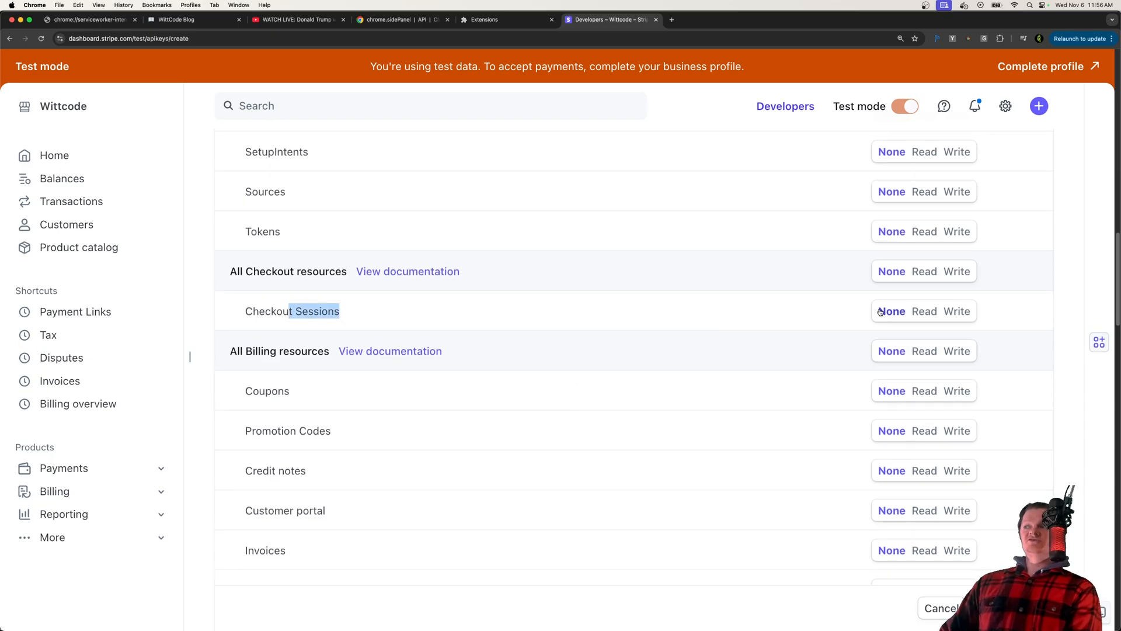
click(956, 311)
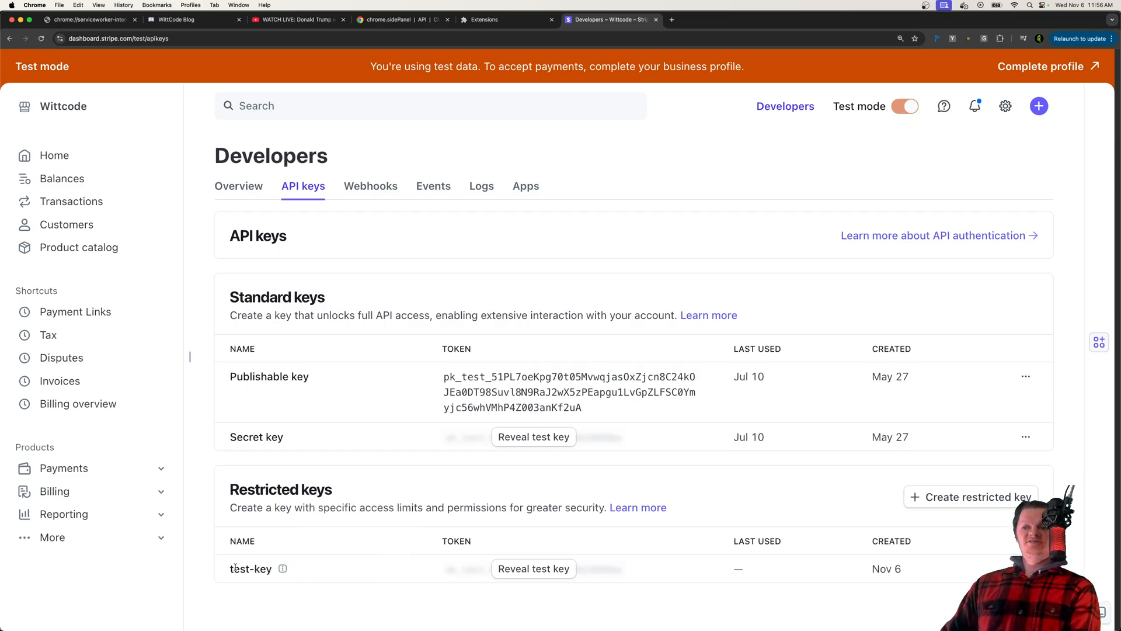
double_click(250, 569)
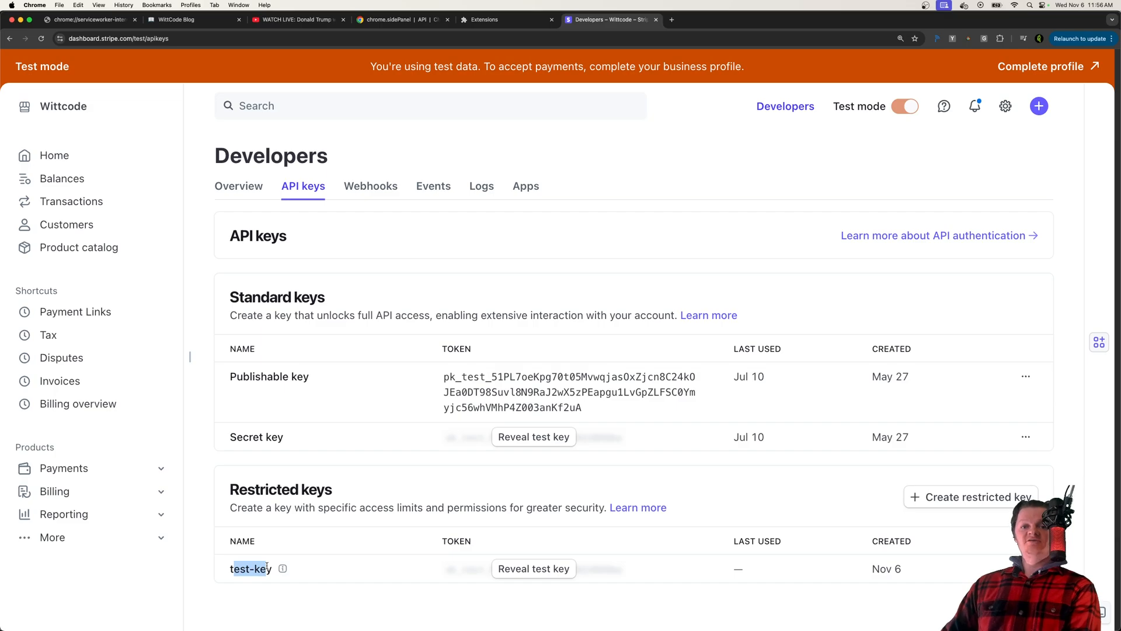
mouse_move(445, 524)
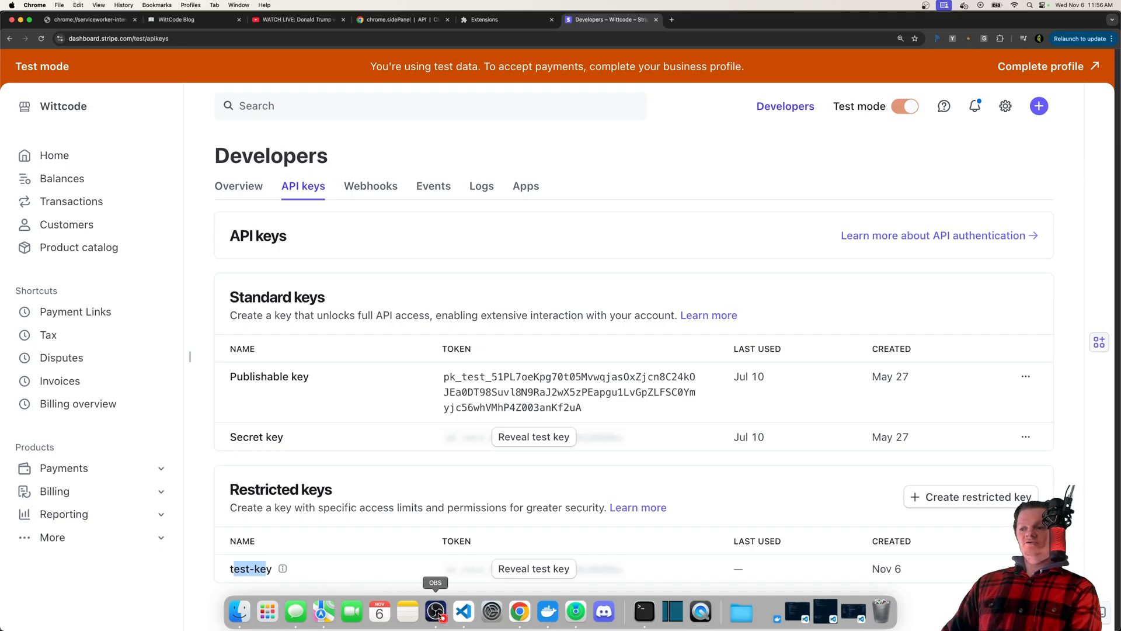
click(464, 611)
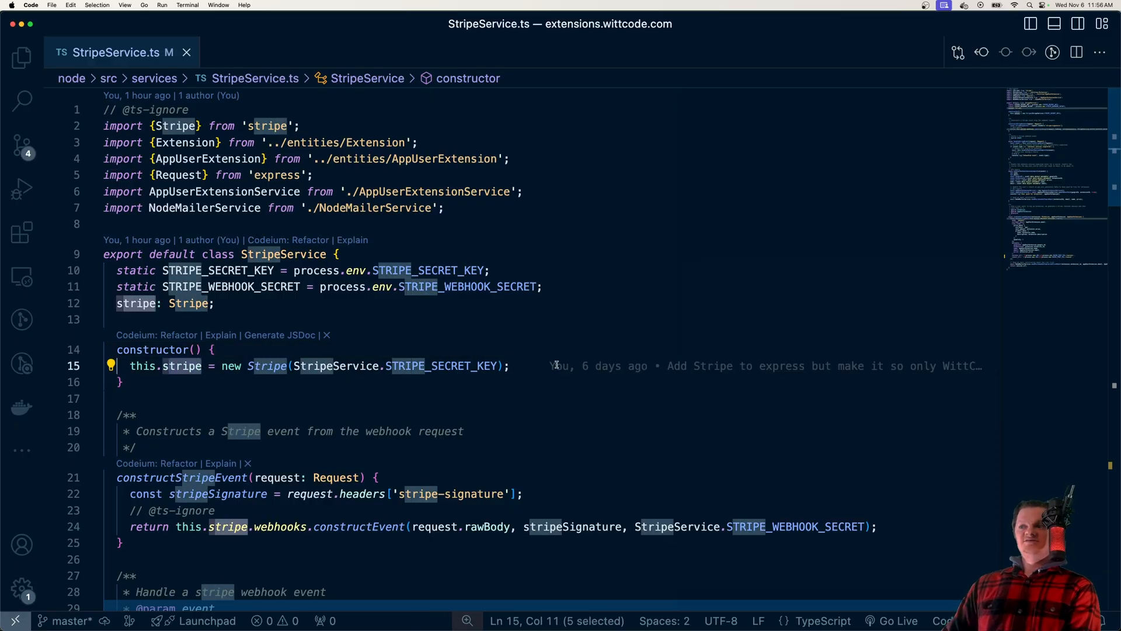
Start a this.stripe.customers call and highlight part of the pasted permission error in StripeService.ts.
text(this.stripe.customers)
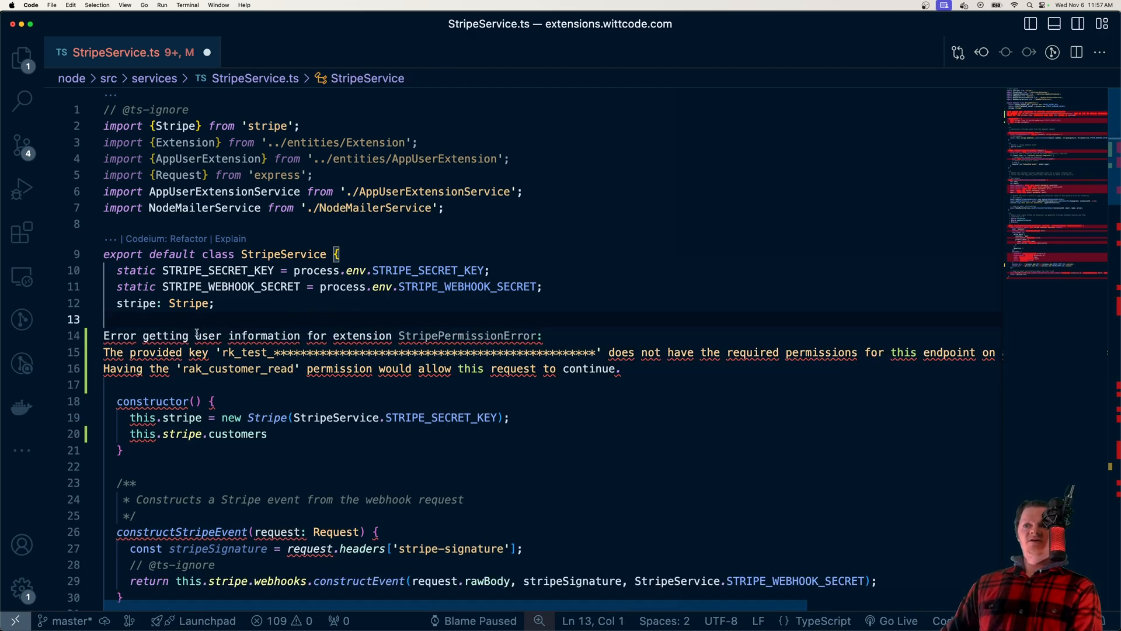
drag(195, 335, 426, 336)
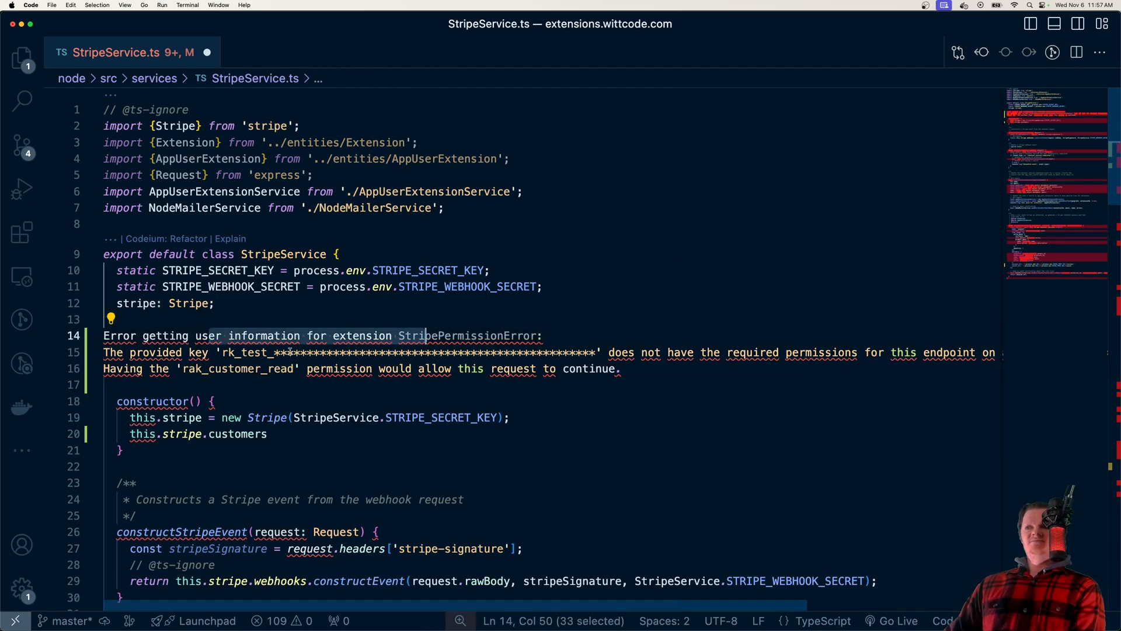